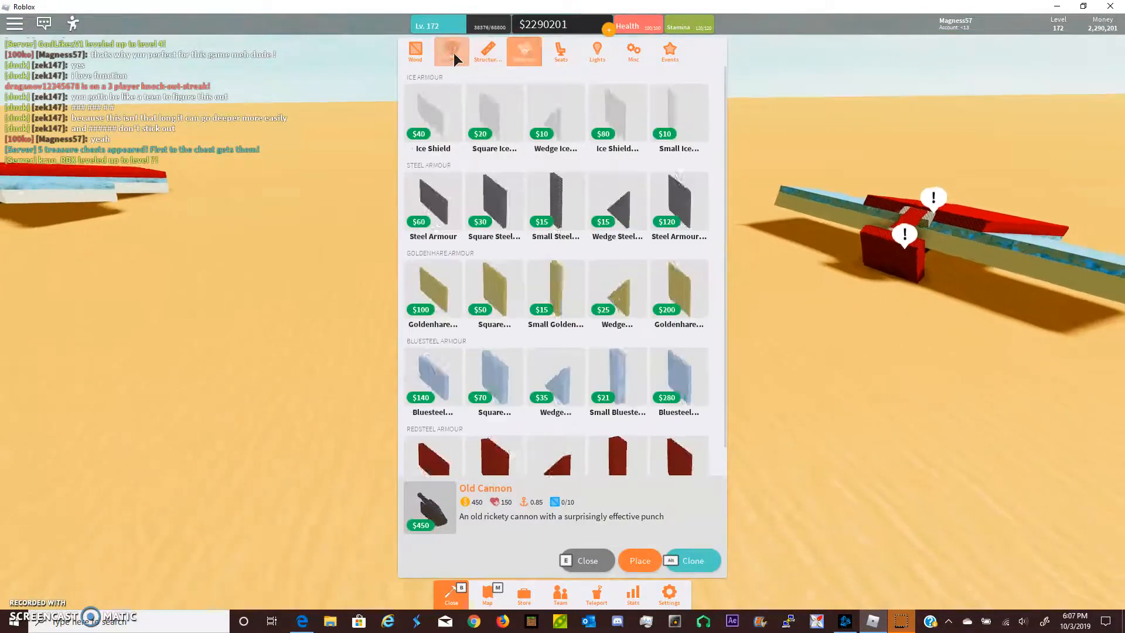
Choose the Ice Shield Plate from the Armour catalogue to build the hull.
{"action": "left_click", "coordinate": [637, 561]}
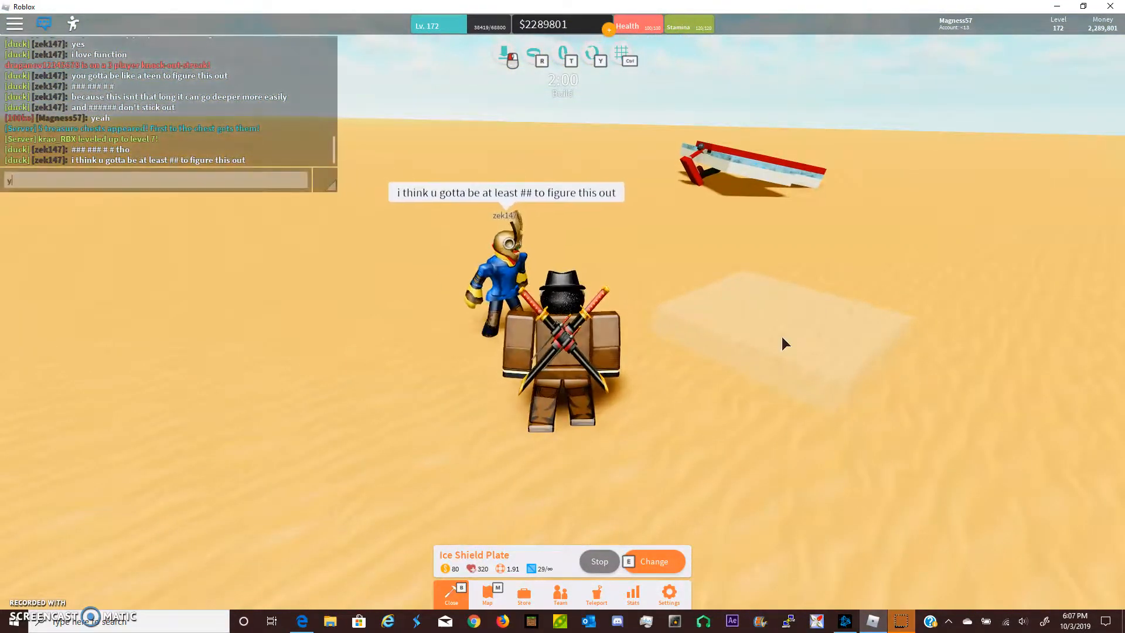
Reply in chat with 'yeah', then 'hey no' and 'it took'.
{"action": "type", "text": "yeah"}
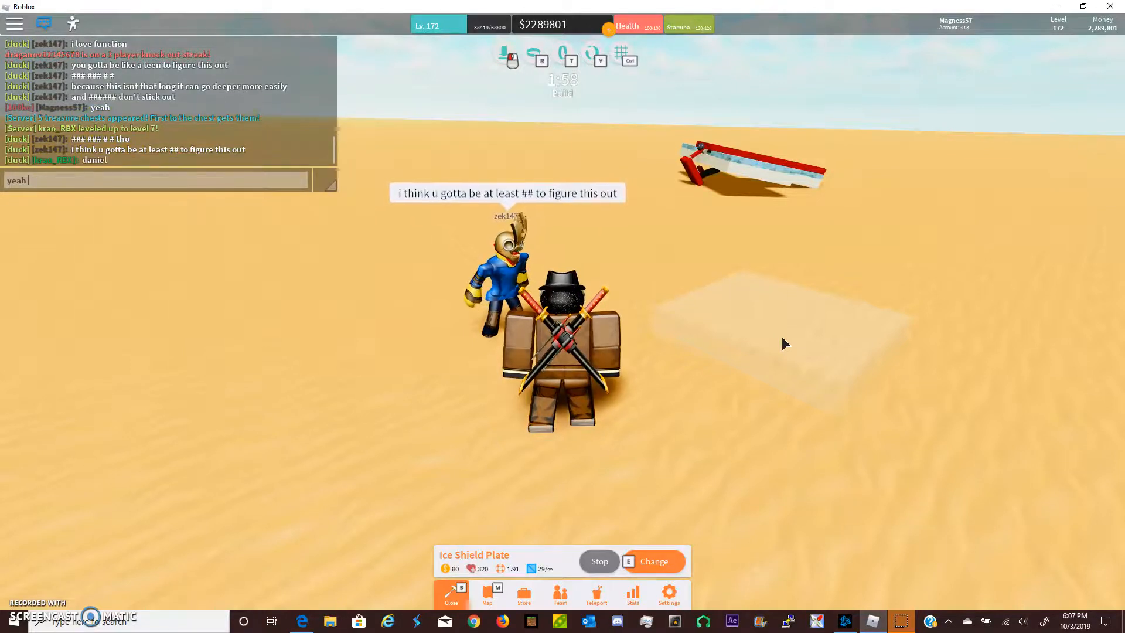
{"action": "key", "text": "Return"}
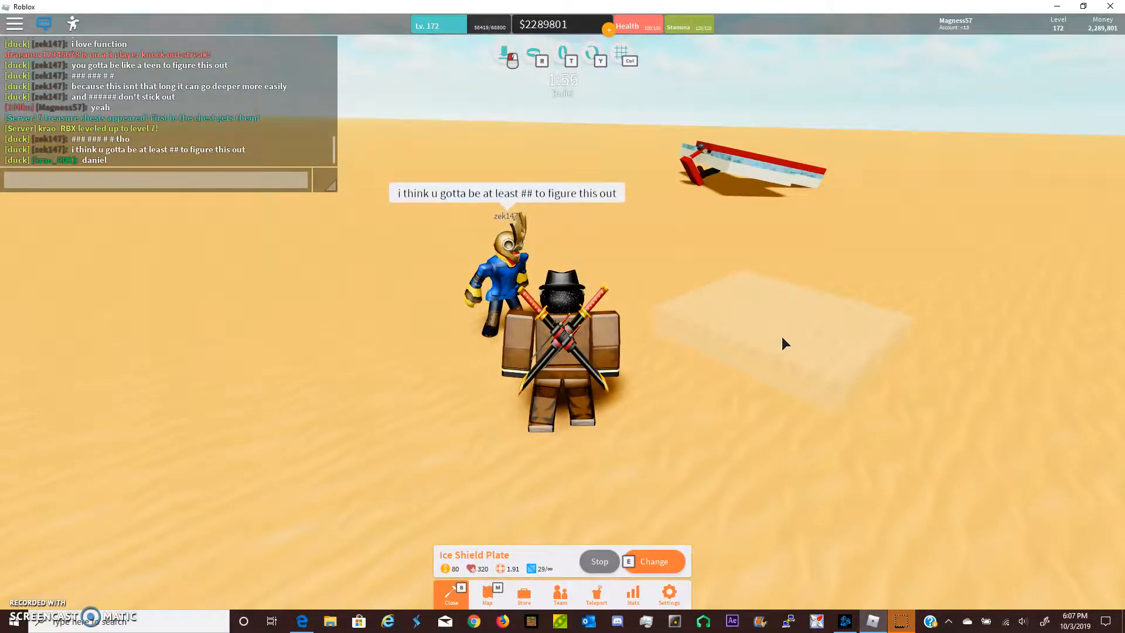
{"action": "type", "text": "hey no rush"}
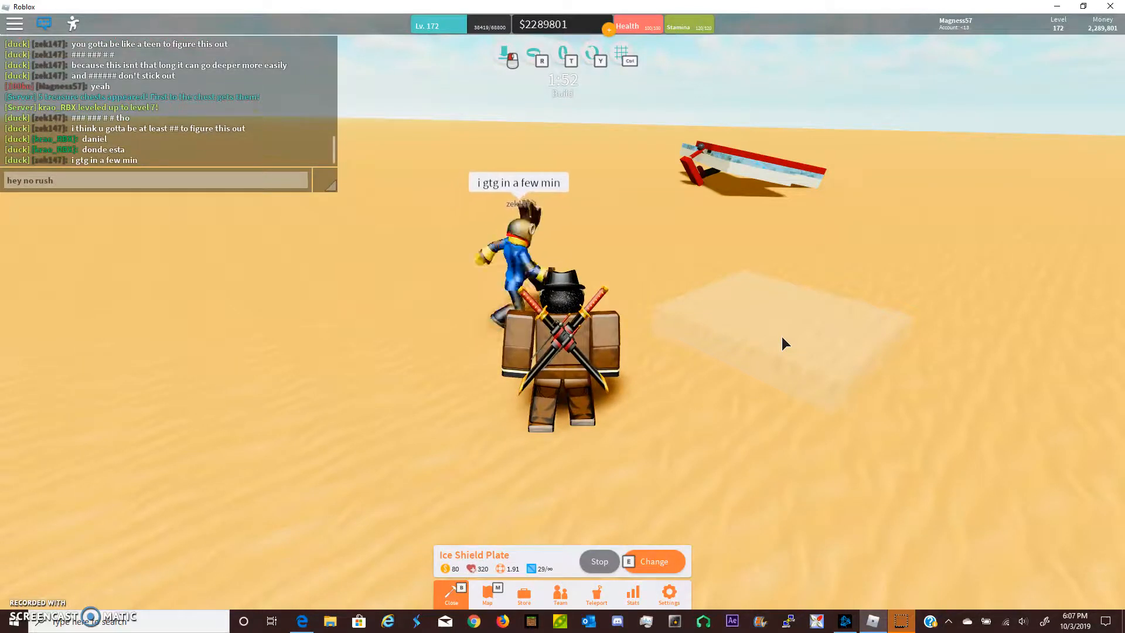
{"action": "type", "text": "it took me forever to figure this out"}
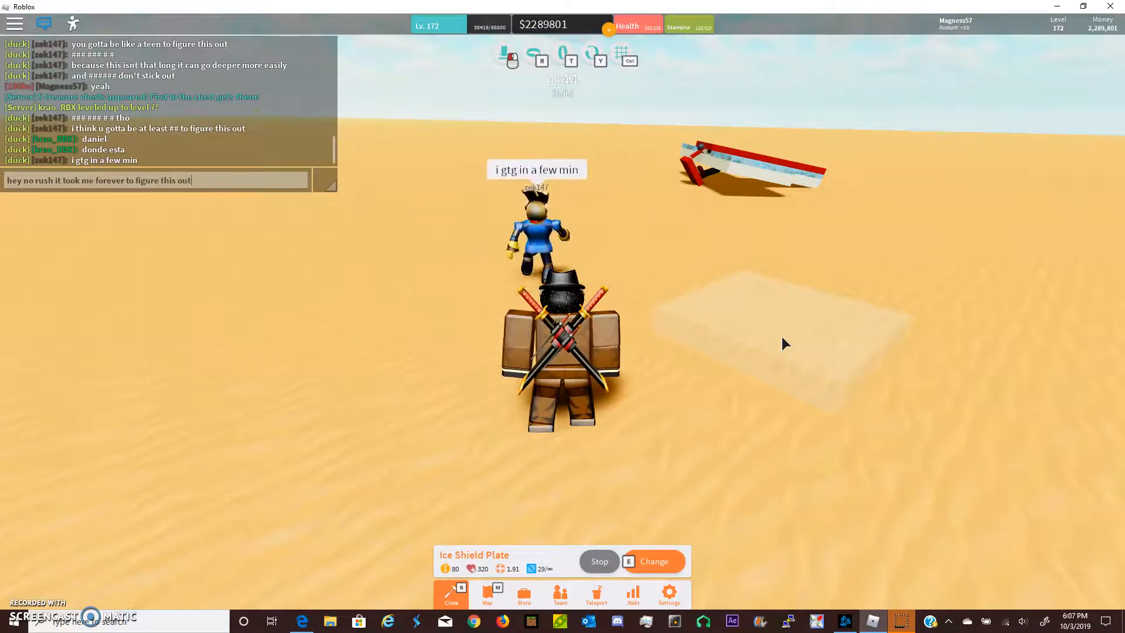
{"action": "key", "text": "Return"}
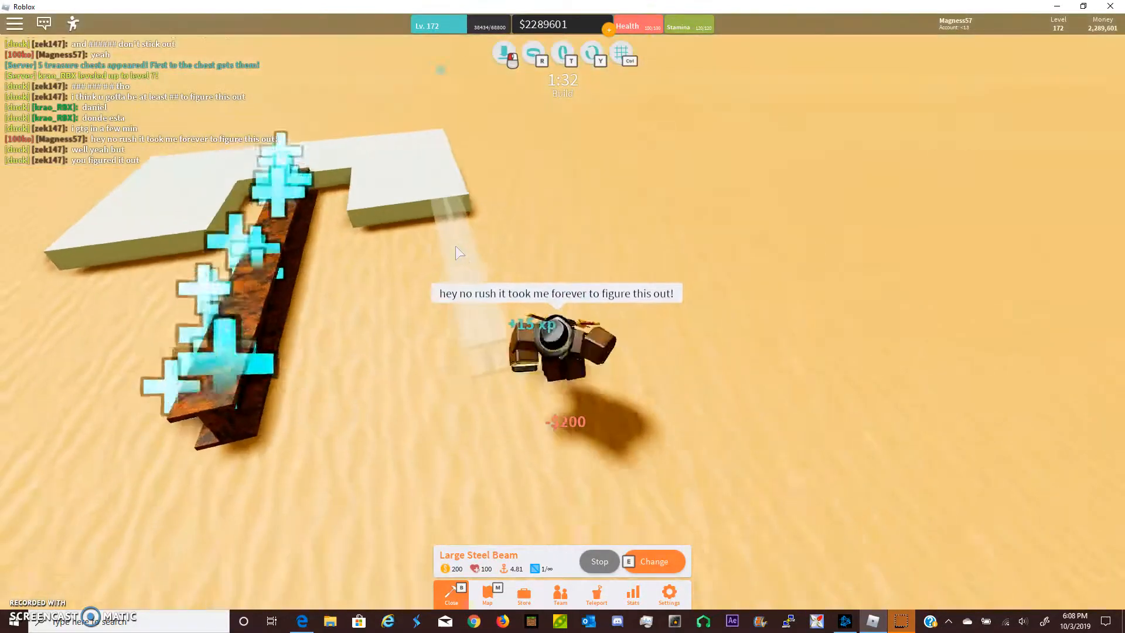
Select the smaller Steel Beam, then browse the Armour pieces for red steel armour.
{"action": "left_click", "coordinate": [653, 562]}
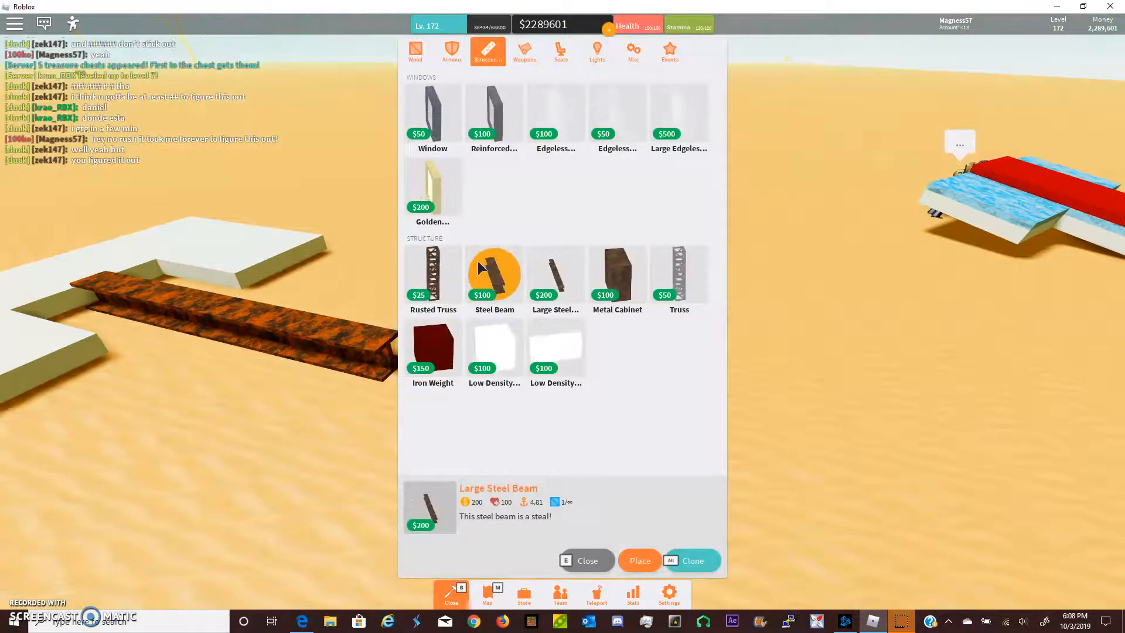
{"action": "left_click", "coordinate": [638, 560]}
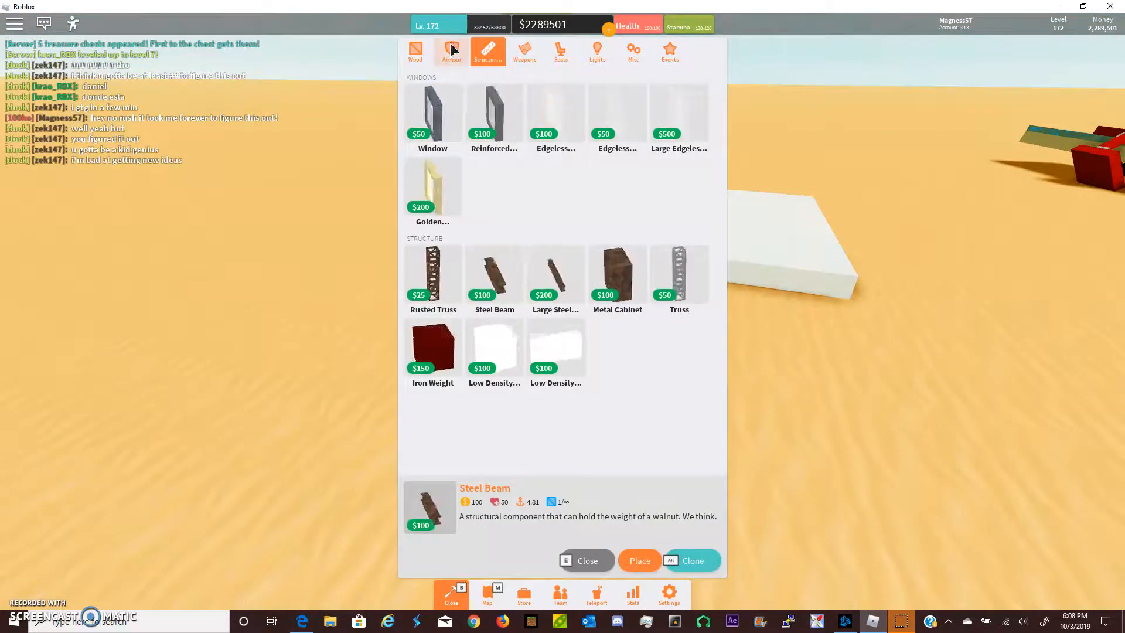
{"action": "left_click", "coordinate": [637, 560]}
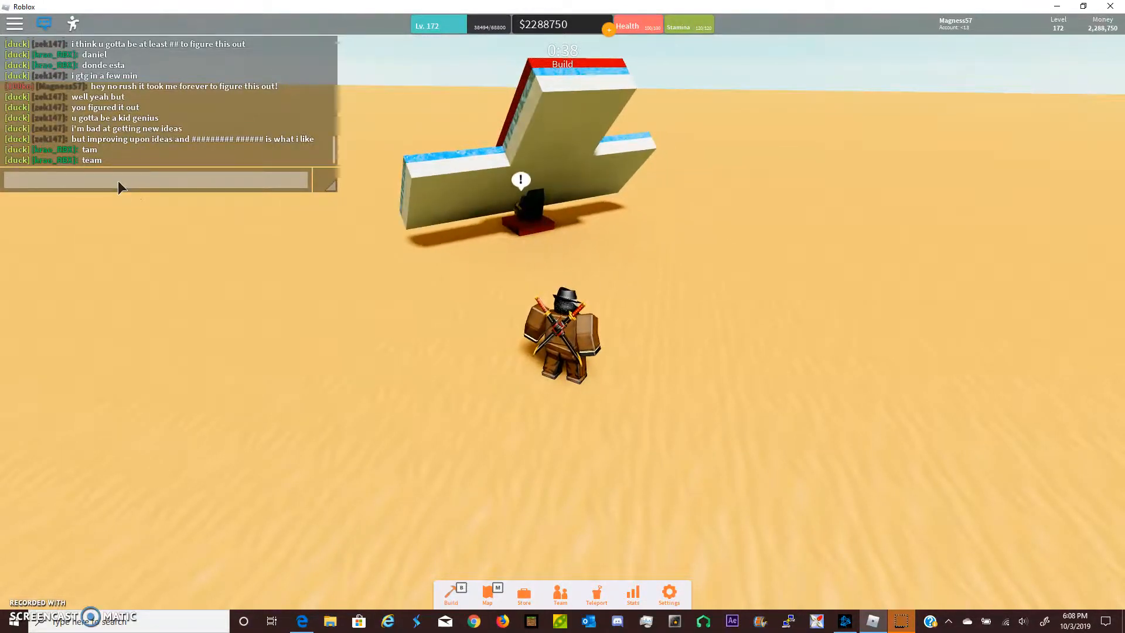
{"action": "type", "text": "well ik"}
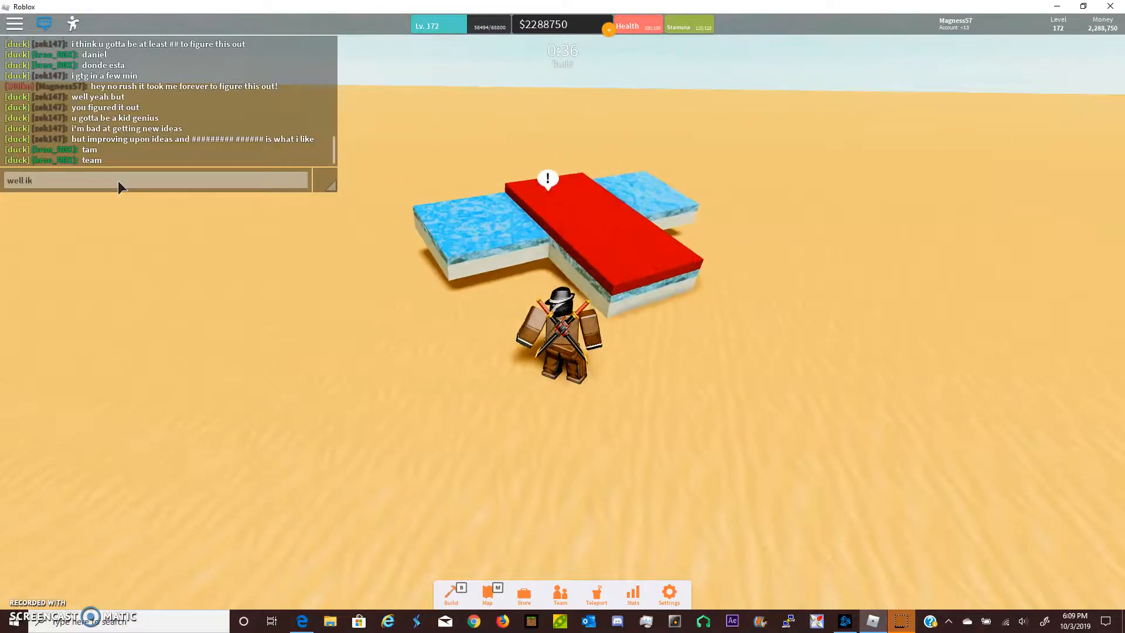
{"action": "type", "text": "u can do"}
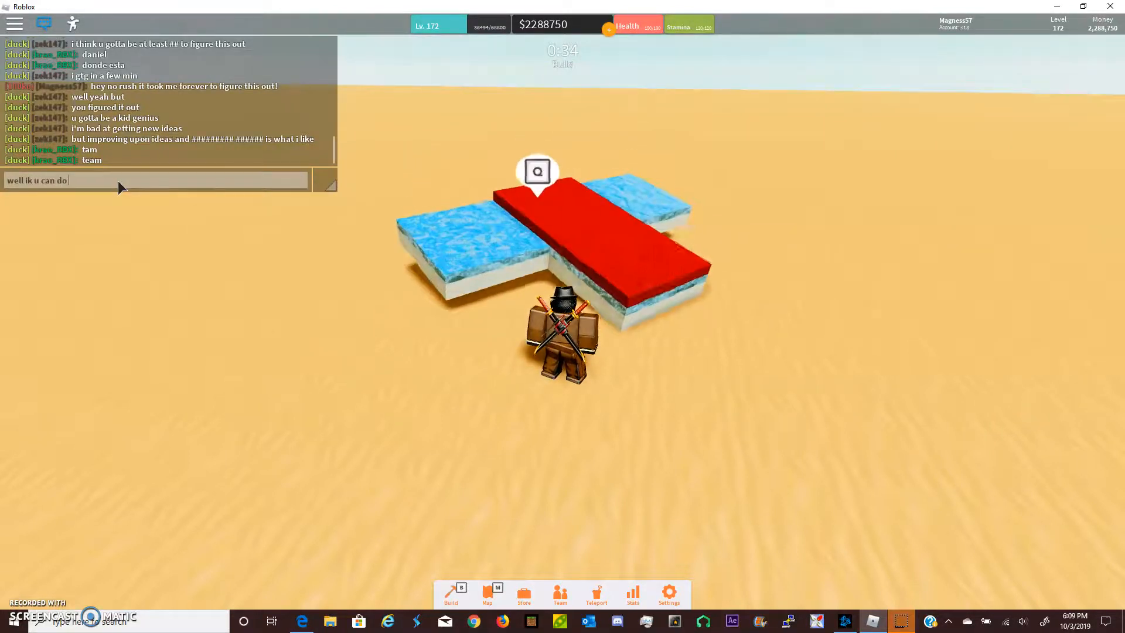
{"action": "key", "text": "Return"}
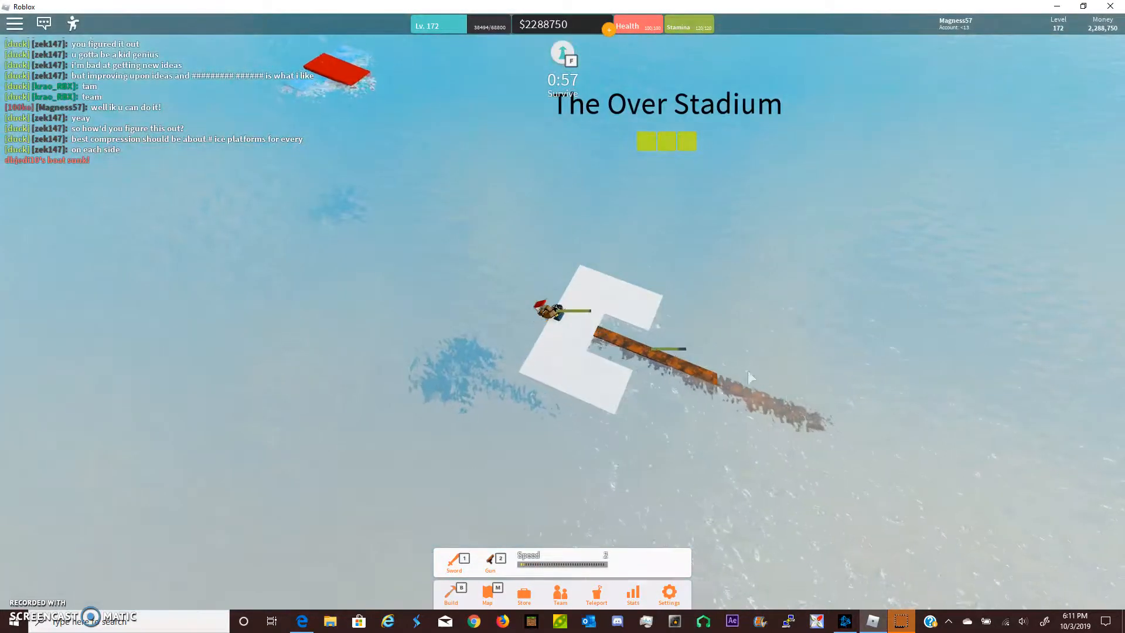
Choose Square Steel Armour from the Armour tab for the top of the ice hull.
{"action": "left_click", "coordinate": [450, 593]}
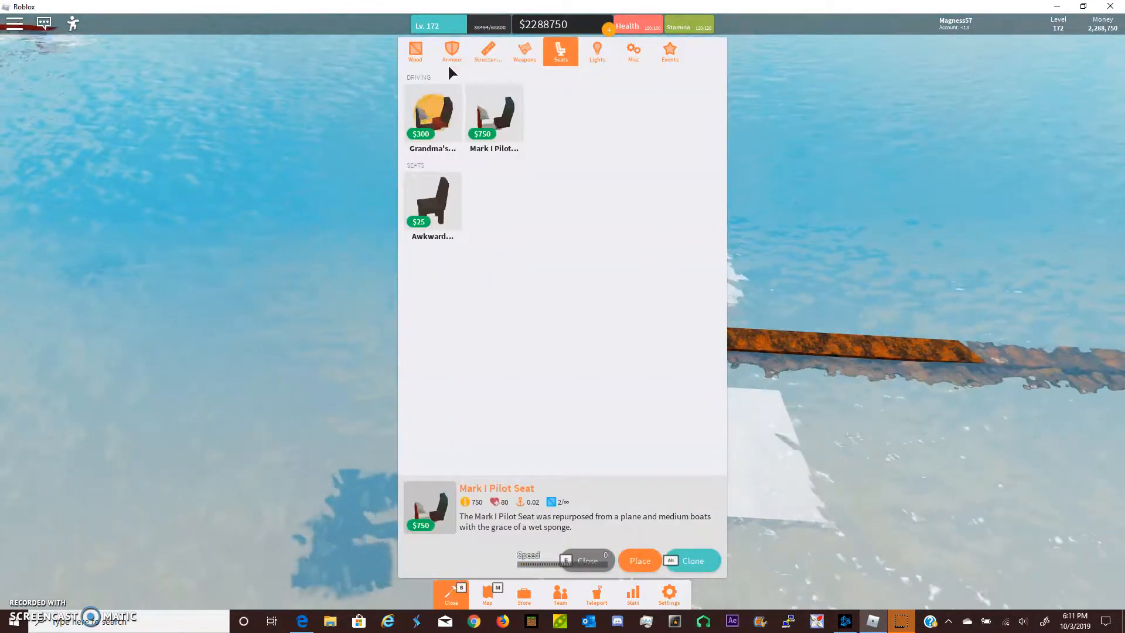
{"action": "left_click", "coordinate": [451, 52]}
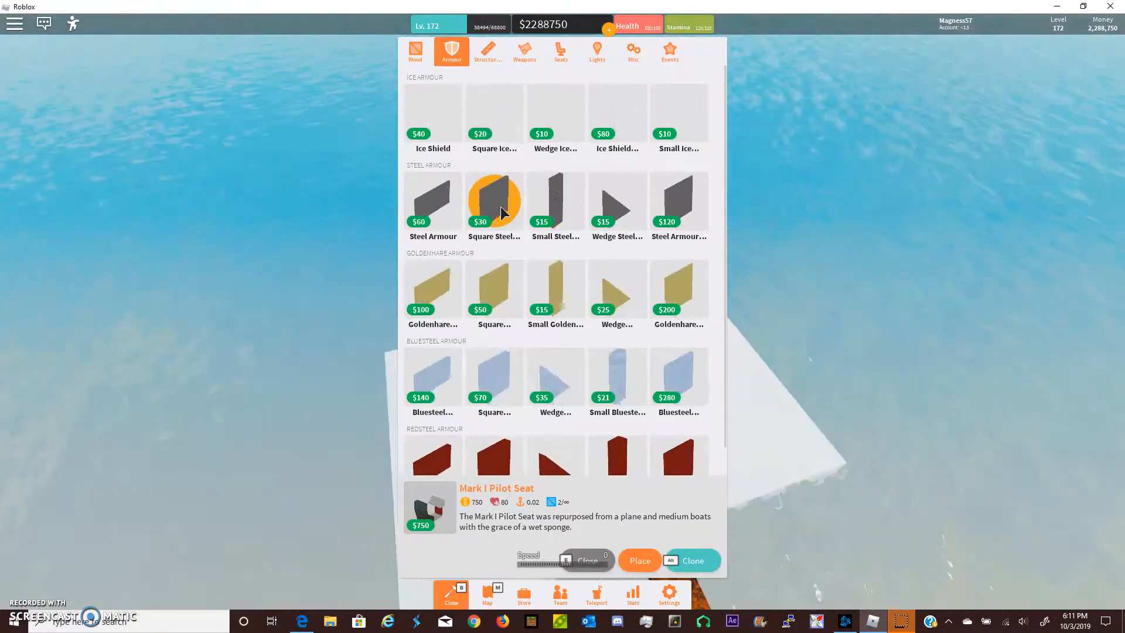
{"action": "left_click", "coordinate": [637, 560]}
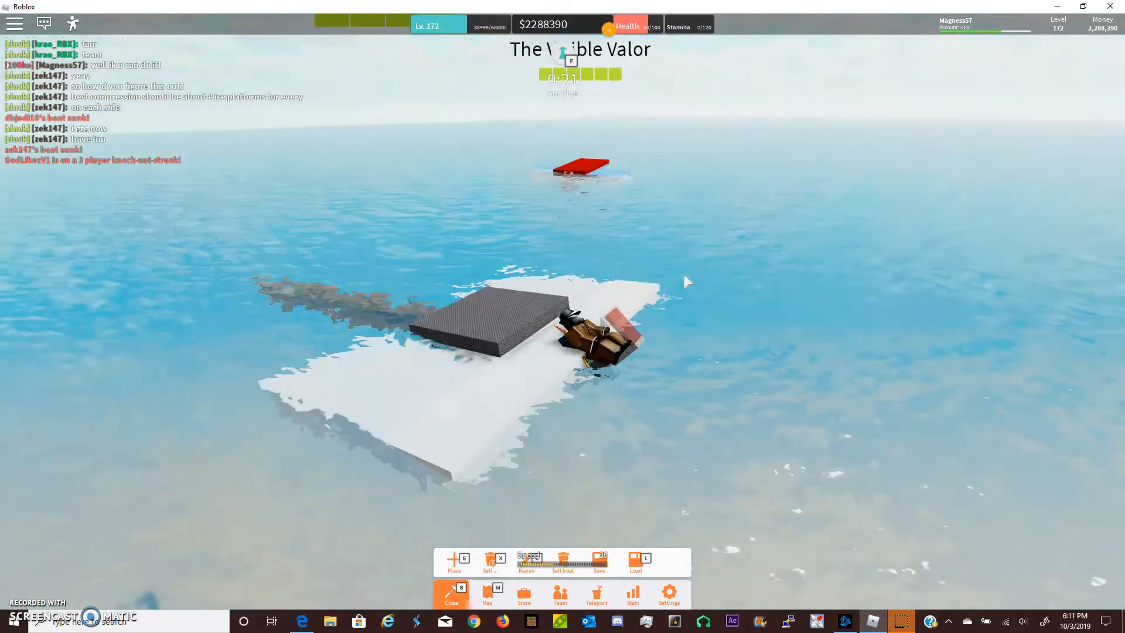
Sell the grey steel block off the hull.
{"action": "left_click", "coordinate": [489, 561]}
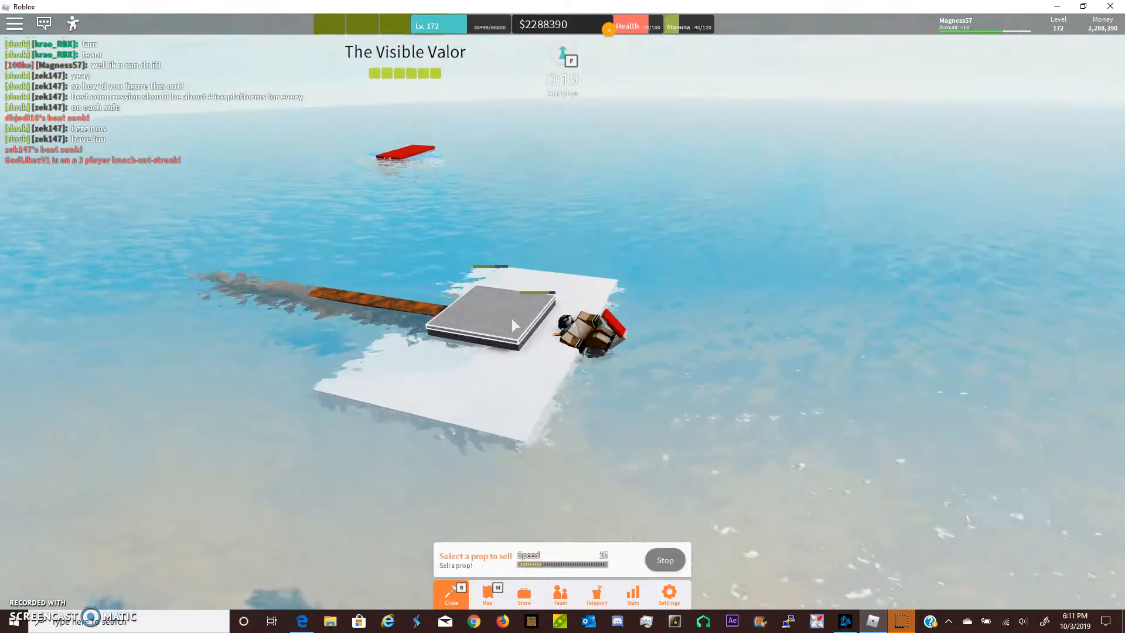
{"action": "left_click", "coordinate": [513, 327]}
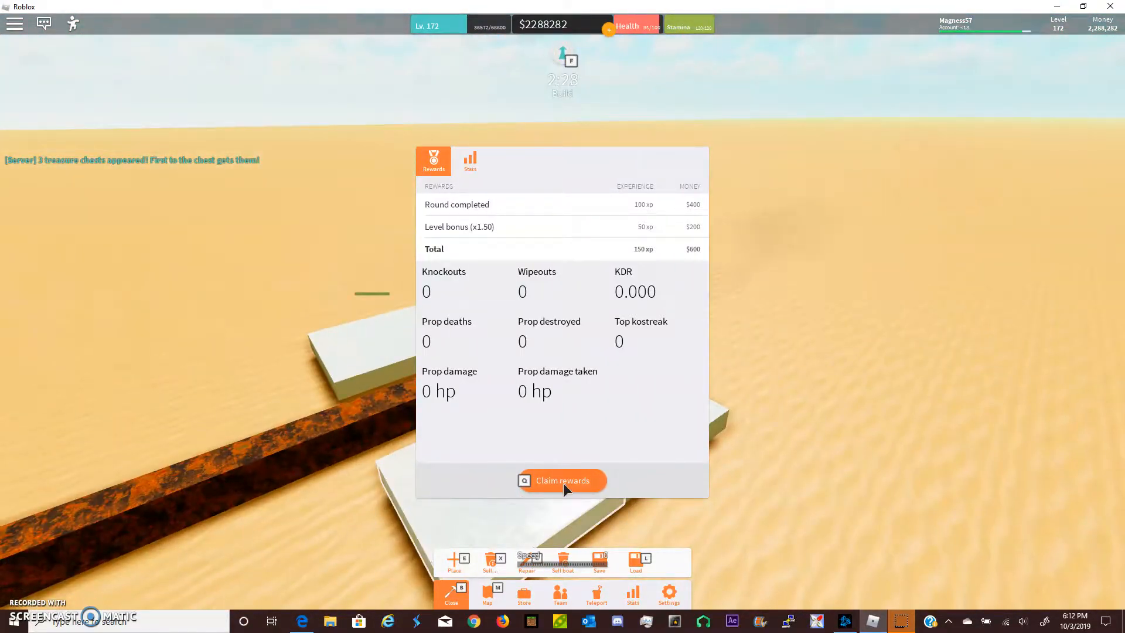
Claim the round rewards, raising money to $2,288,882.
{"action": "left_click", "coordinate": [562, 480]}
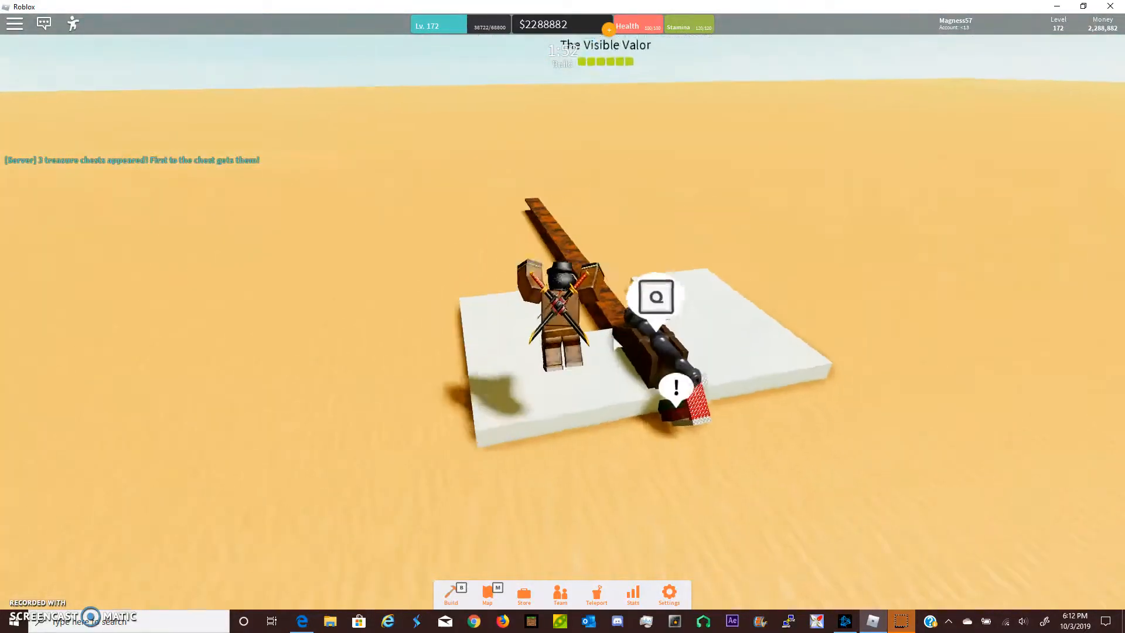
Show the Place/Sell/Repair/Save toolbar and choose Repair.
{"action": "left_click", "coordinate": [450, 594]}
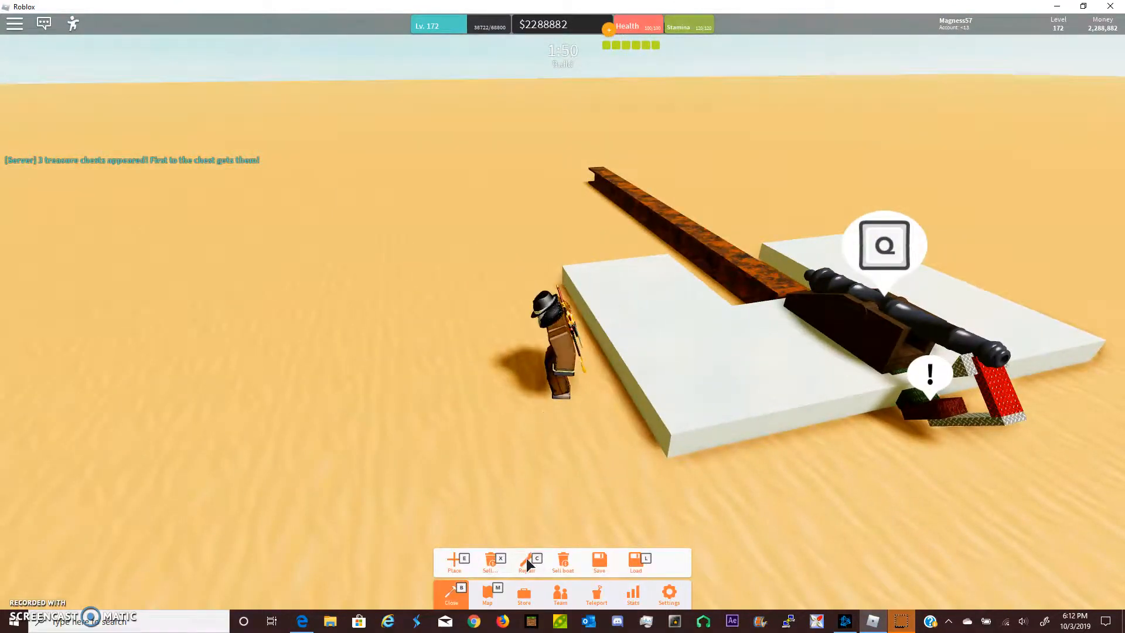
{"action": "left_click", "coordinate": [563, 561]}
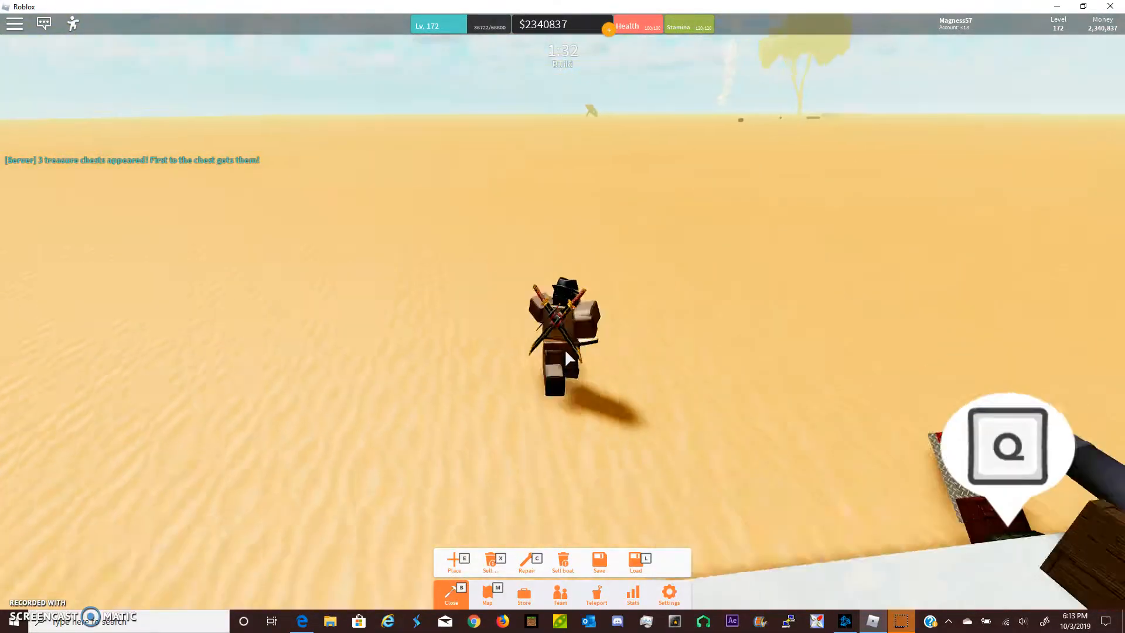
Place an Ice Shield Plate from the Armour tab on the sand.
{"action": "left_click", "coordinate": [453, 562]}
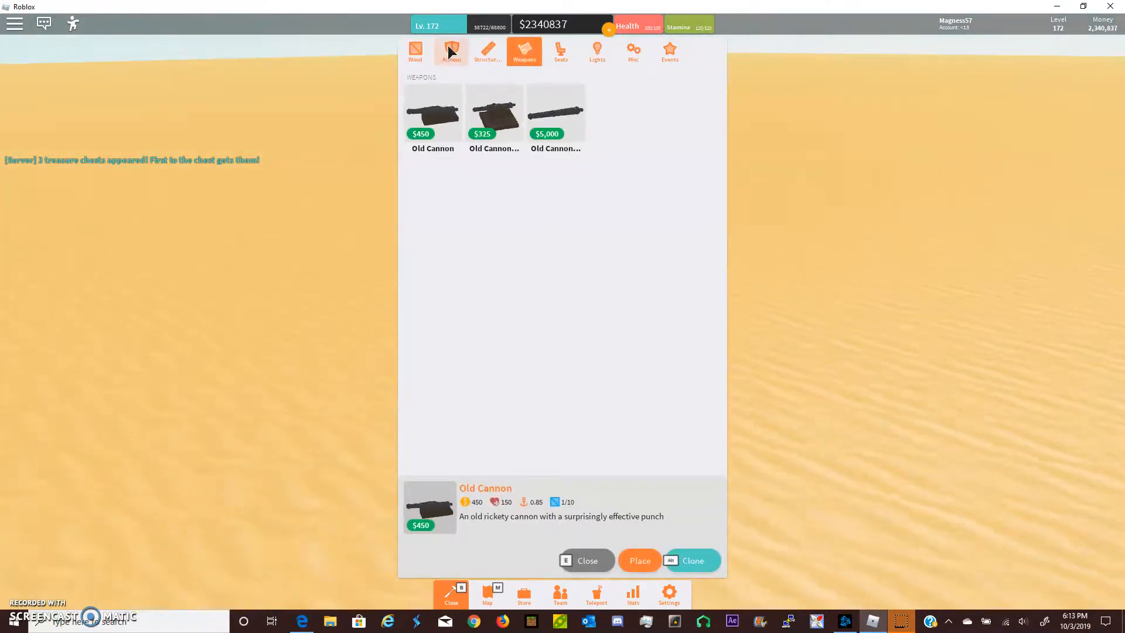
{"action": "left_click", "coordinate": [638, 560]}
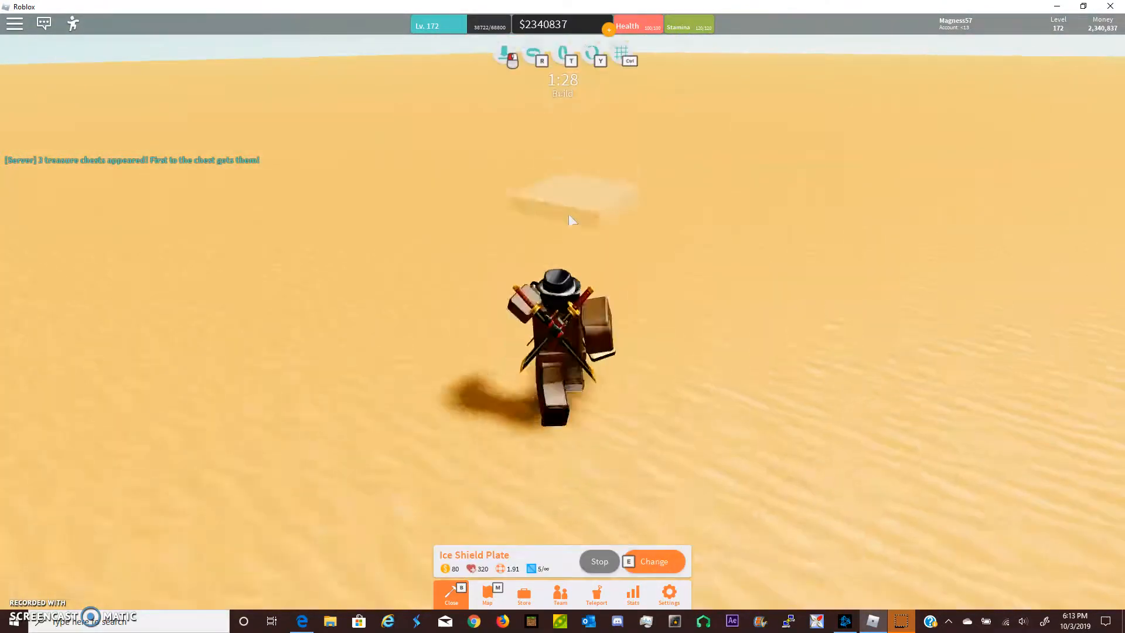
{"action": "left_click", "coordinate": [574, 209]}
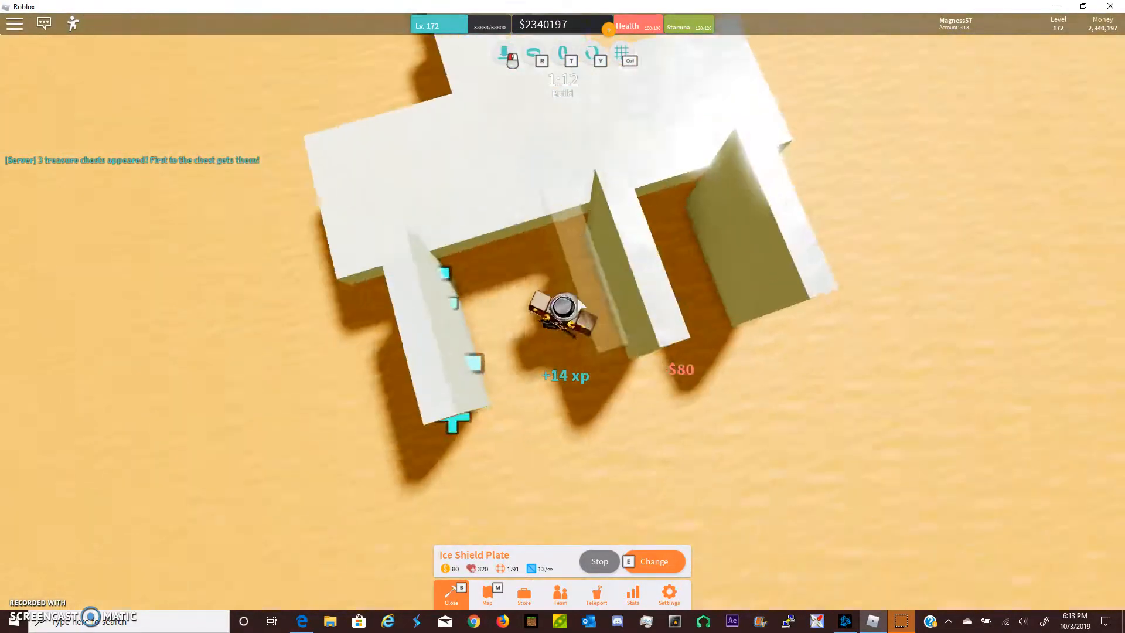
Lay more ice shield plates into a flat T-shaped hull and sell an unwanted upright plate.
{"action": "left_click", "coordinate": [653, 562]}
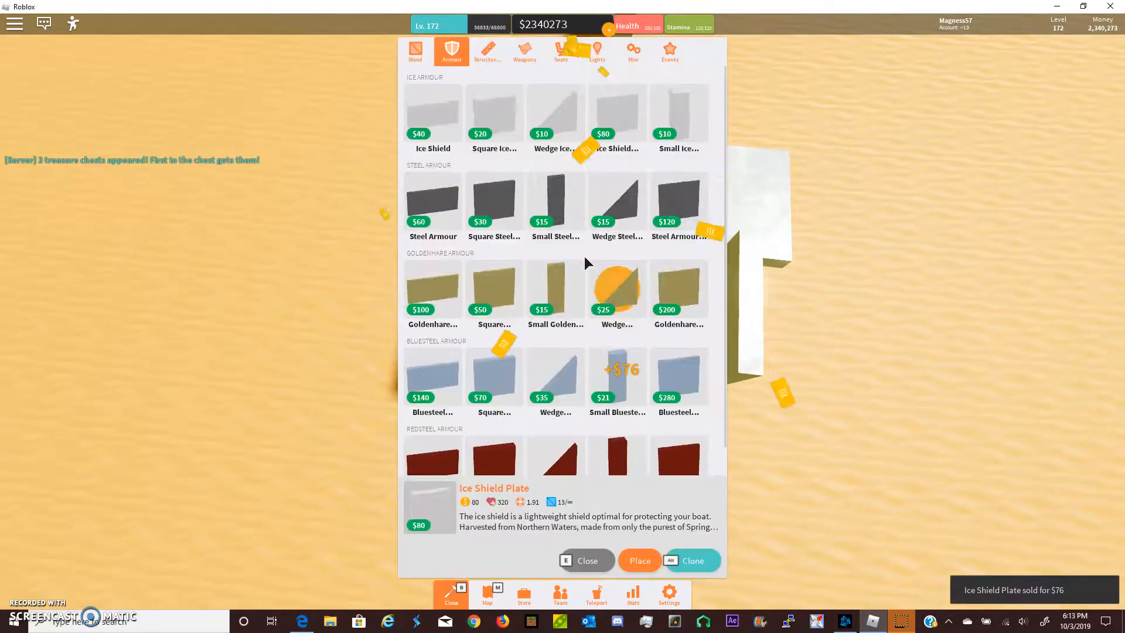
{"action": "left_click", "coordinate": [638, 560]}
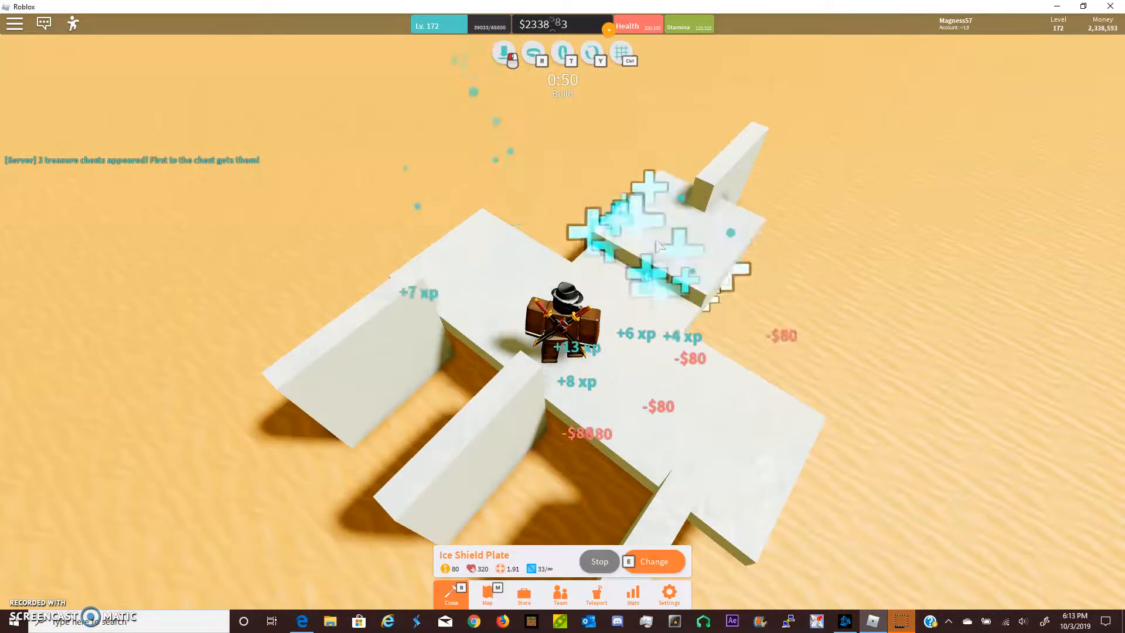
{"action": "left_click", "coordinate": [653, 562]}
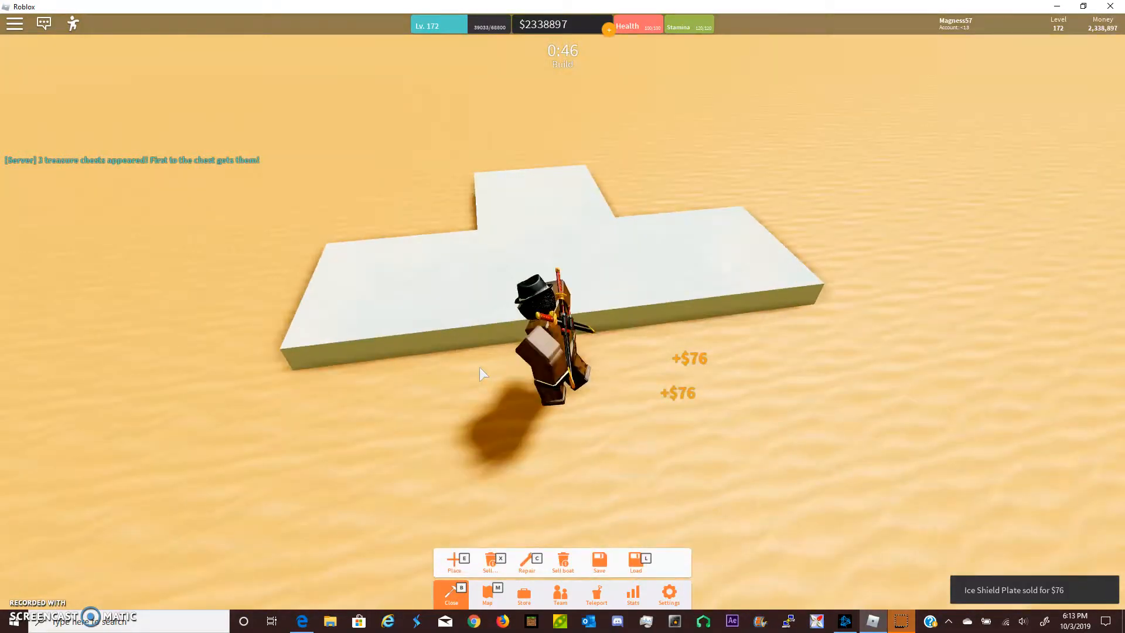
Place a Wedge Ice Shield by the hull, then choose the Mark I Pilot Seat.
{"action": "left_click", "coordinate": [454, 562]}
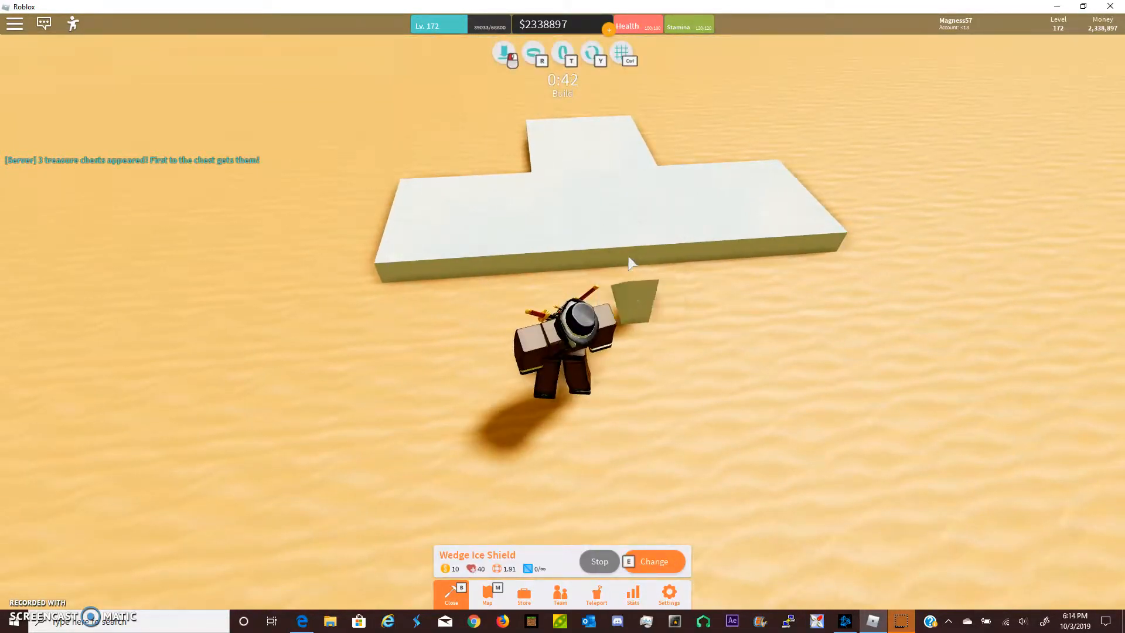
{"action": "left_click", "coordinate": [653, 562]}
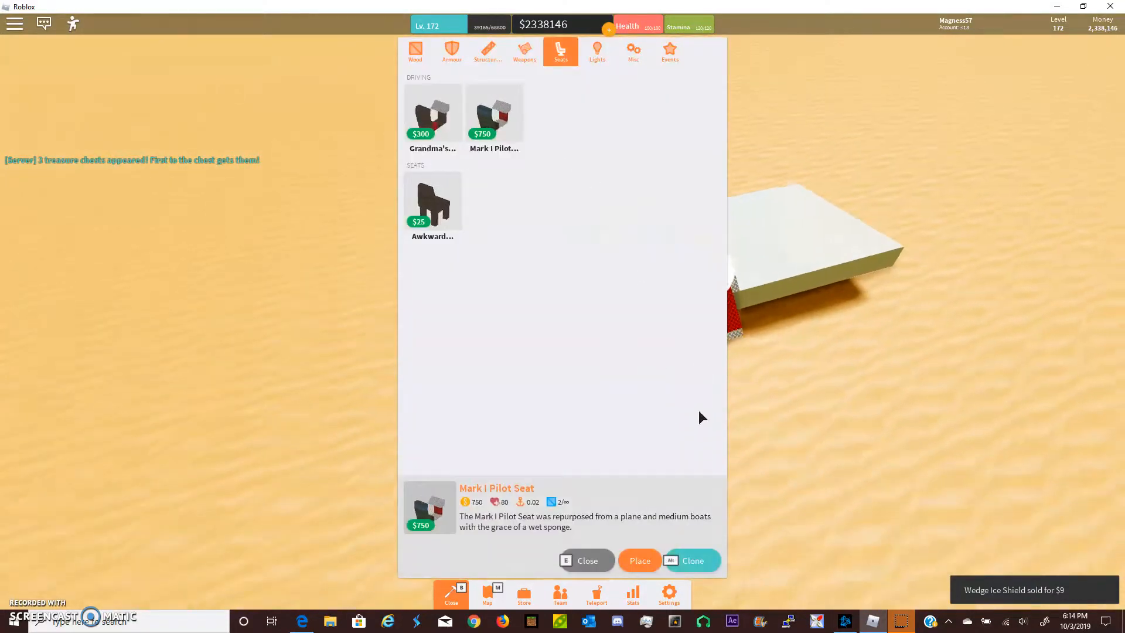
{"action": "left_click", "coordinate": [587, 560]}
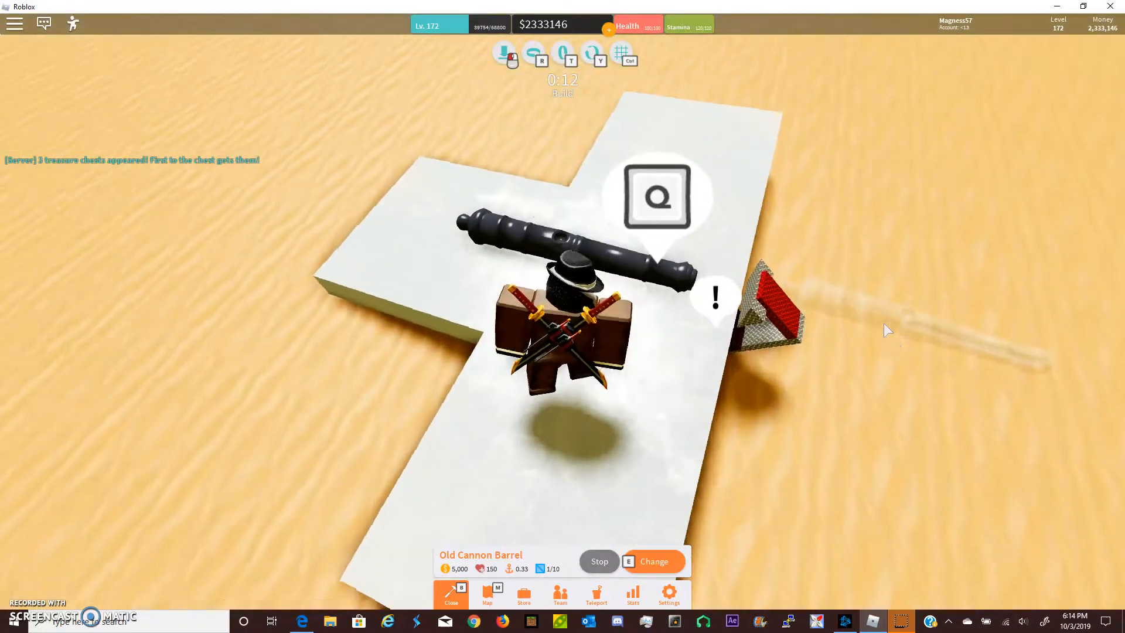
Place a Steel Beam, then fill the hull with Old Cannon Barrels up to the ten-barrel limit.
{"action": "left_click", "coordinate": [651, 562]}
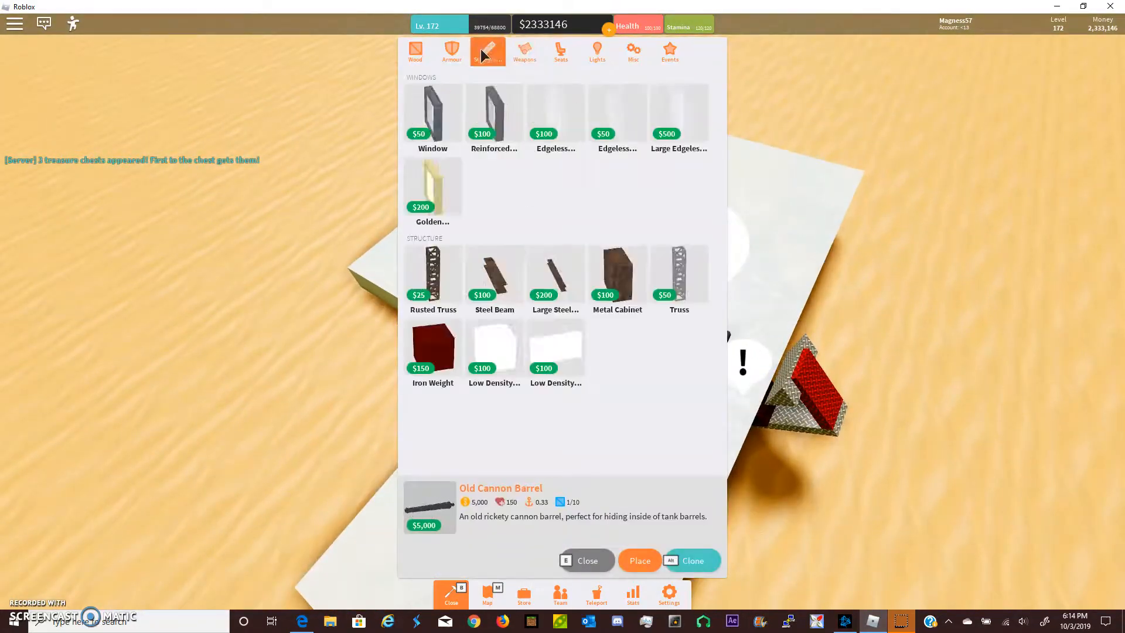
{"action": "left_click", "coordinate": [637, 560]}
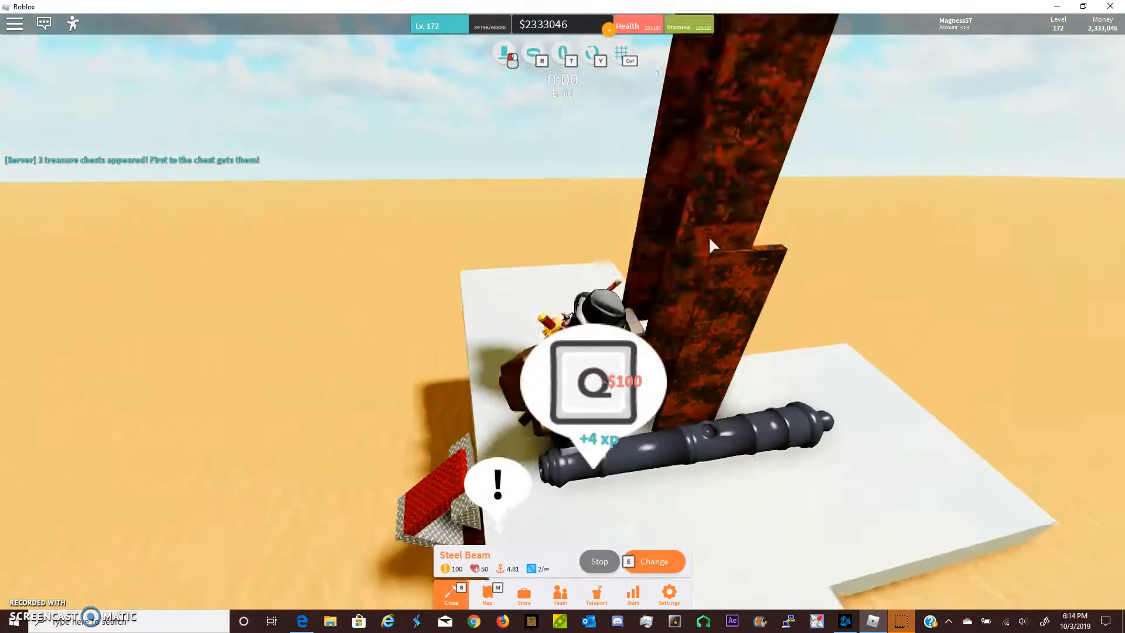
{"action": "left_click", "coordinate": [652, 561]}
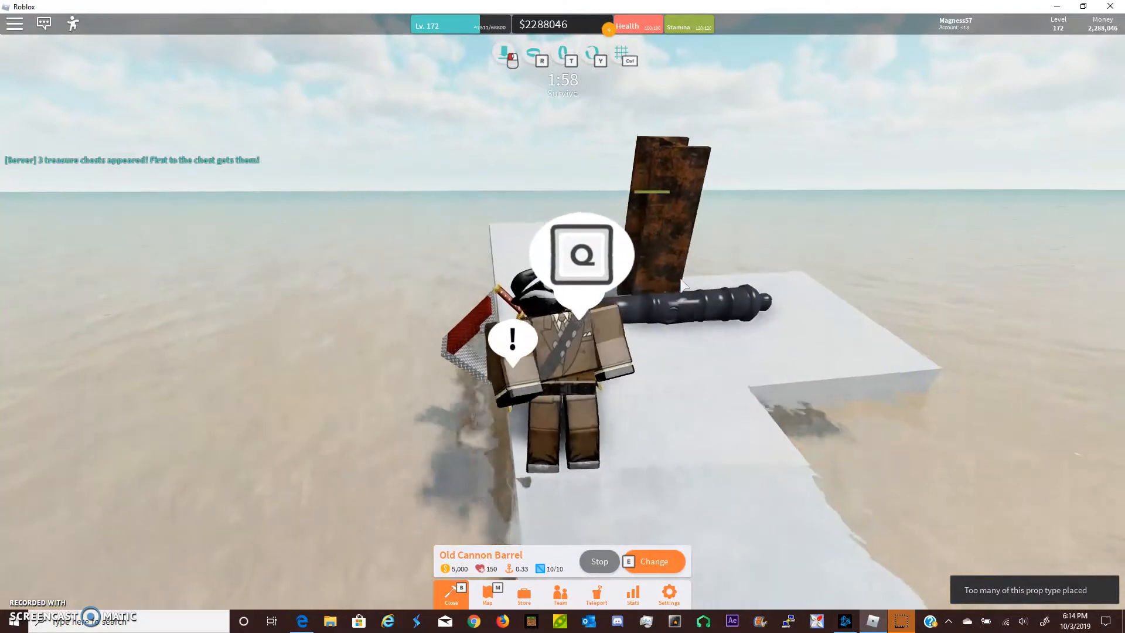
{"action": "left_click", "coordinate": [652, 561]}
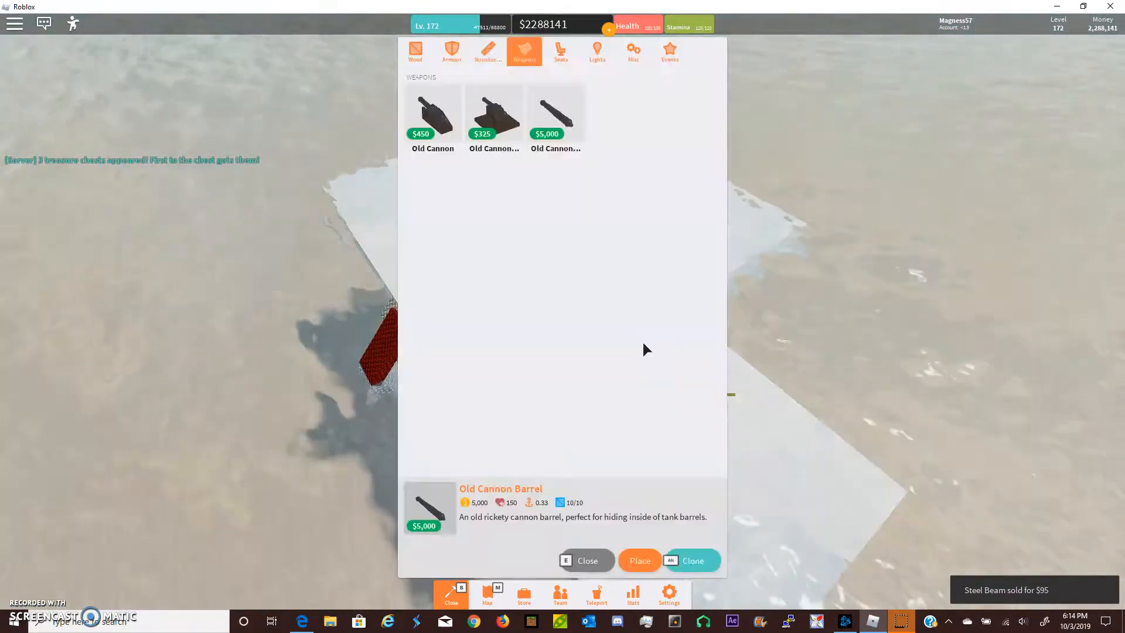
Cover the hull with Bluesteel Armour Plates from the Armour tab.
{"action": "left_click", "coordinate": [452, 51]}
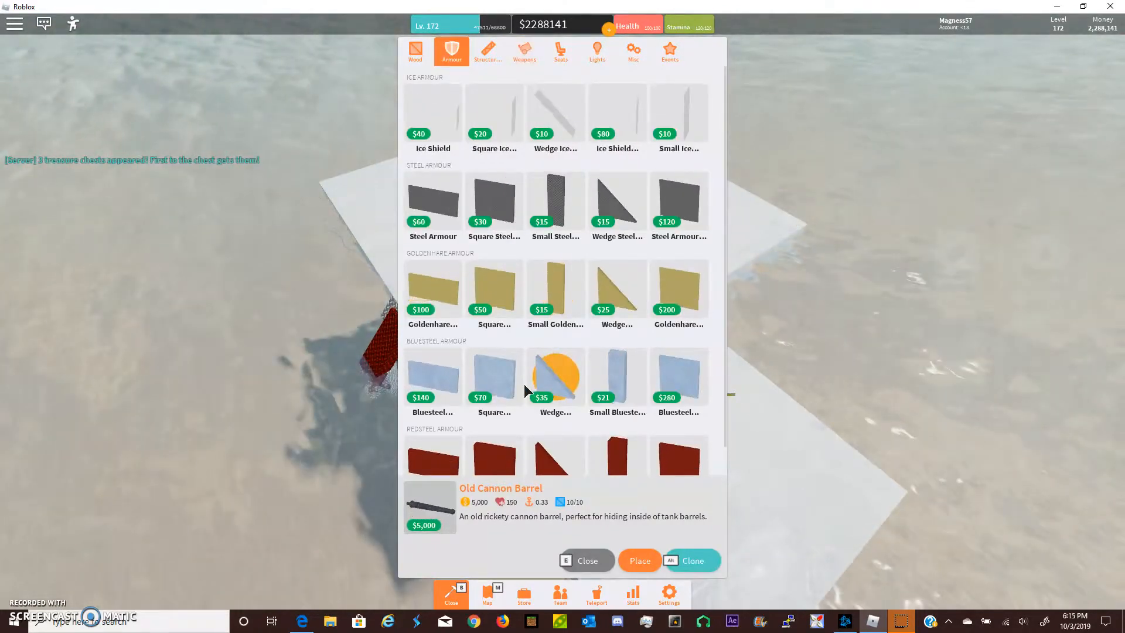
{"action": "left_click", "coordinate": [638, 560]}
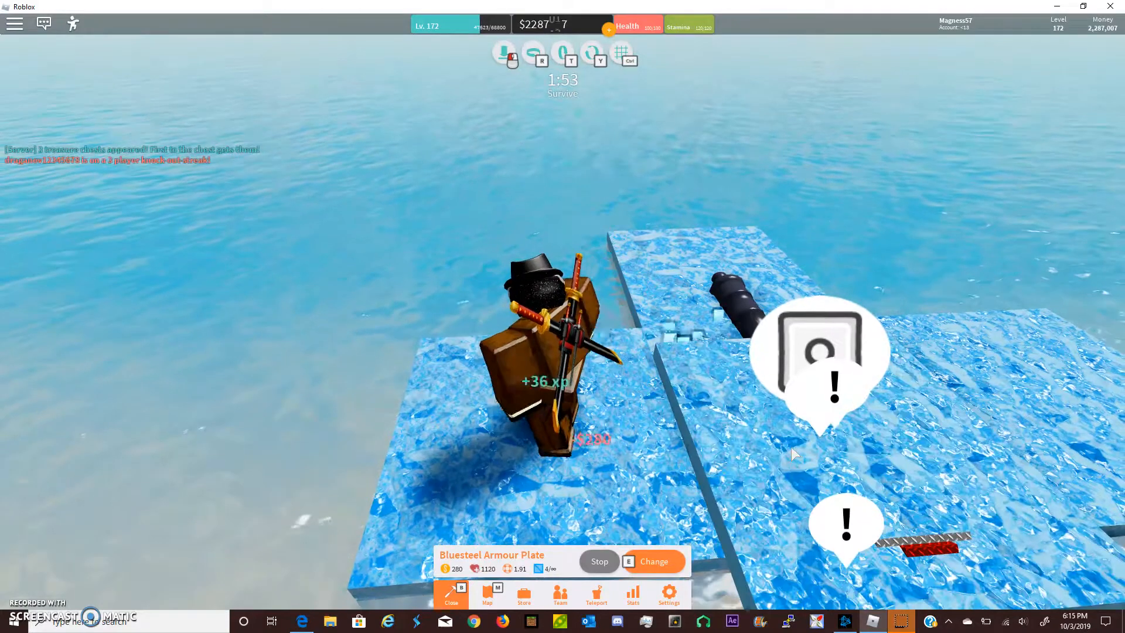
Add Redsteel Armour Plates over the bluesteel ones.
{"action": "left_click", "coordinate": [652, 561]}
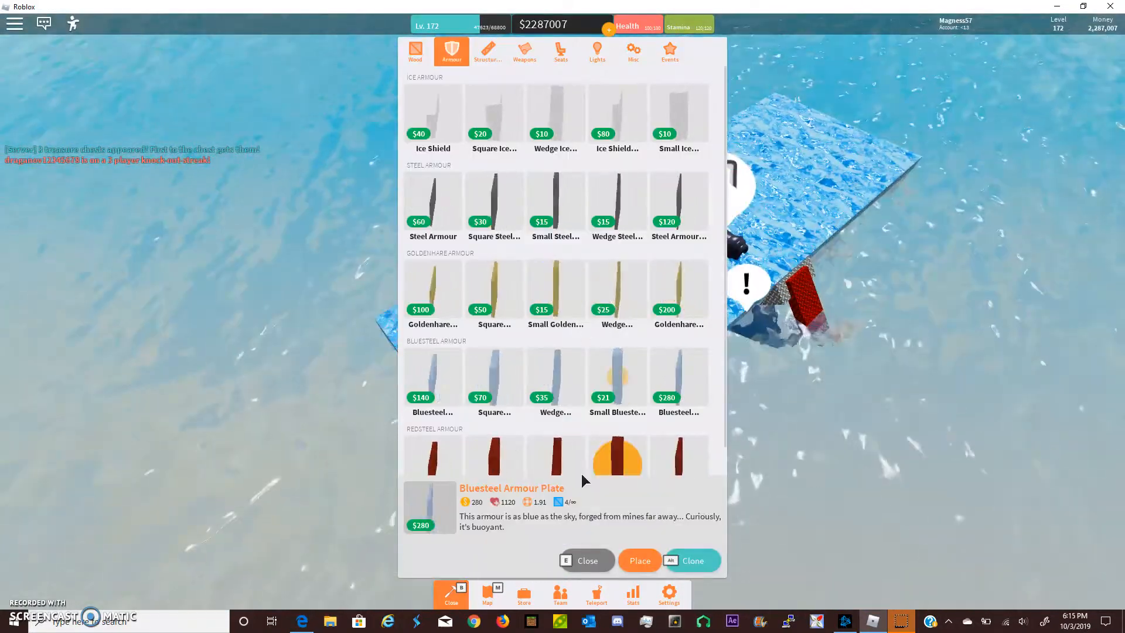
{"action": "left_click", "coordinate": [638, 560]}
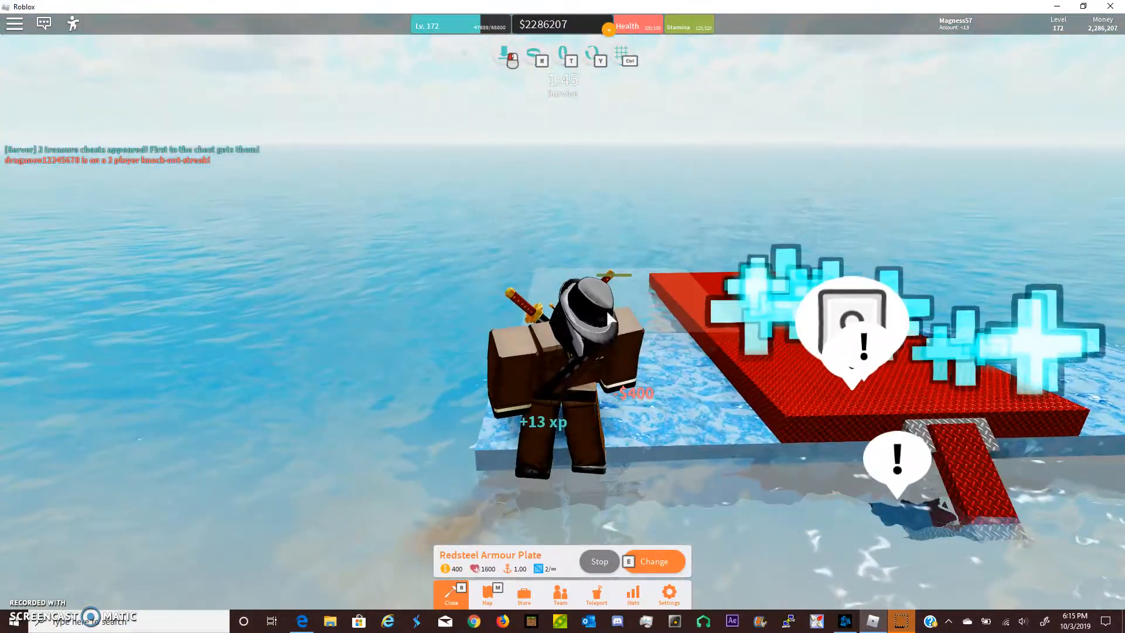
{"action": "left_click", "coordinate": [651, 561]}
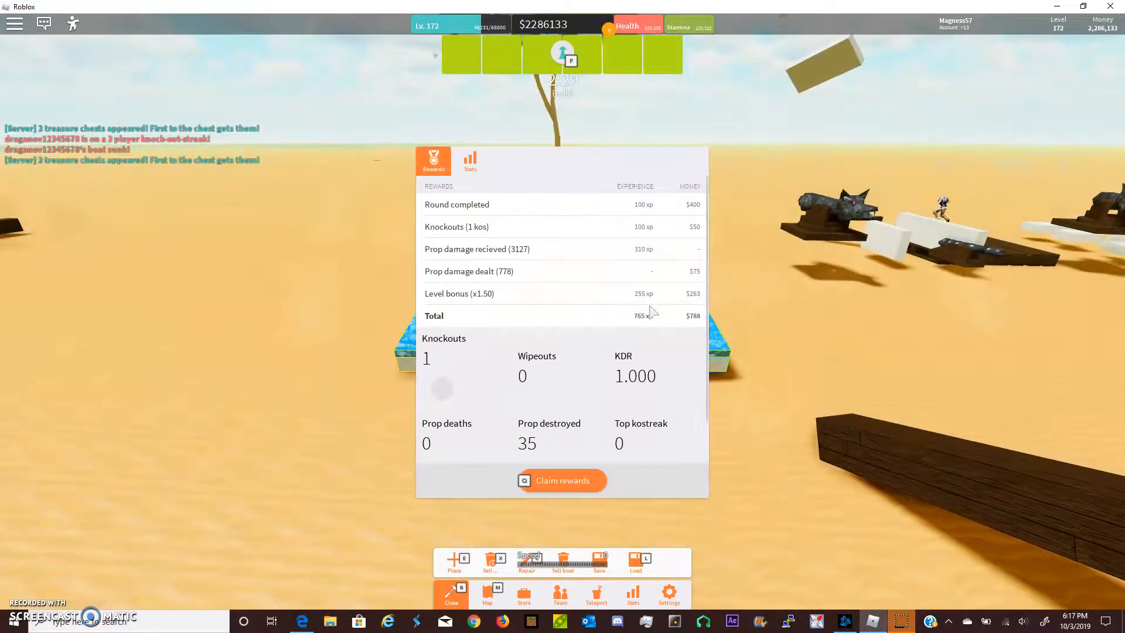
Claim the round's rewards and repair The Mission Jig whole, regaining 778 hp.
{"action": "left_click", "coordinate": [562, 480]}
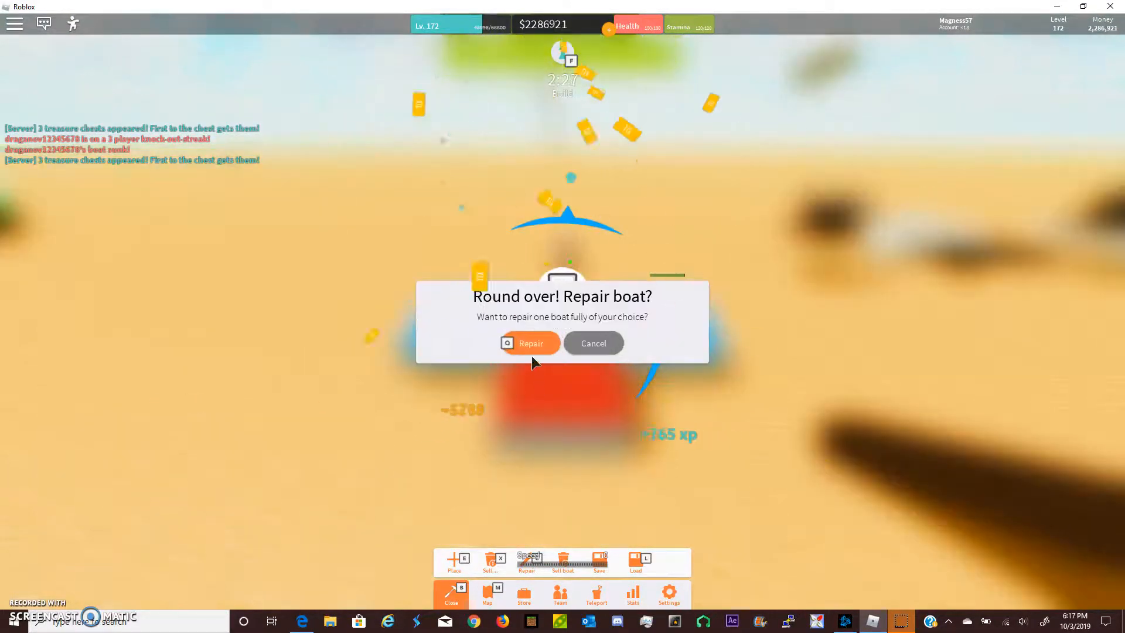
{"action": "left_click", "coordinate": [530, 343]}
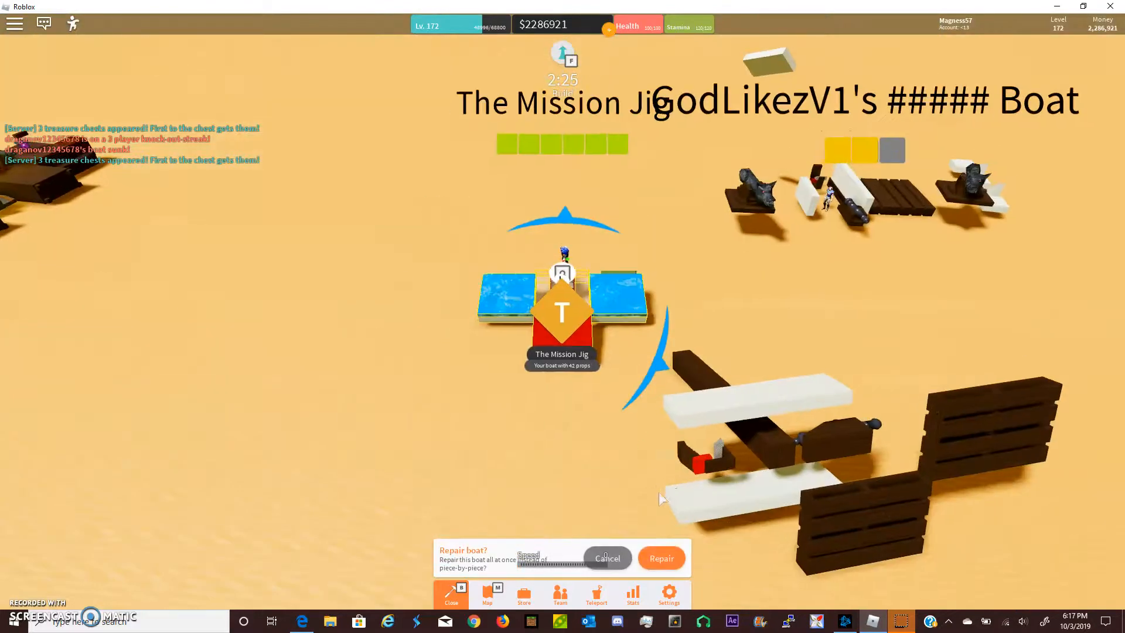
{"action": "left_click", "coordinate": [660, 557]}
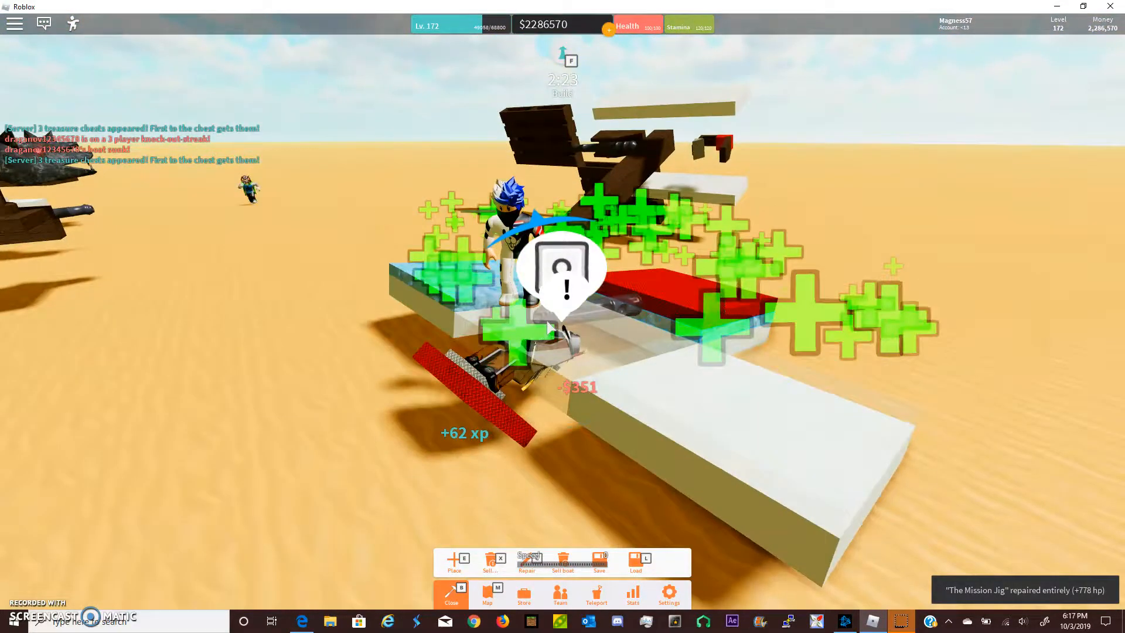